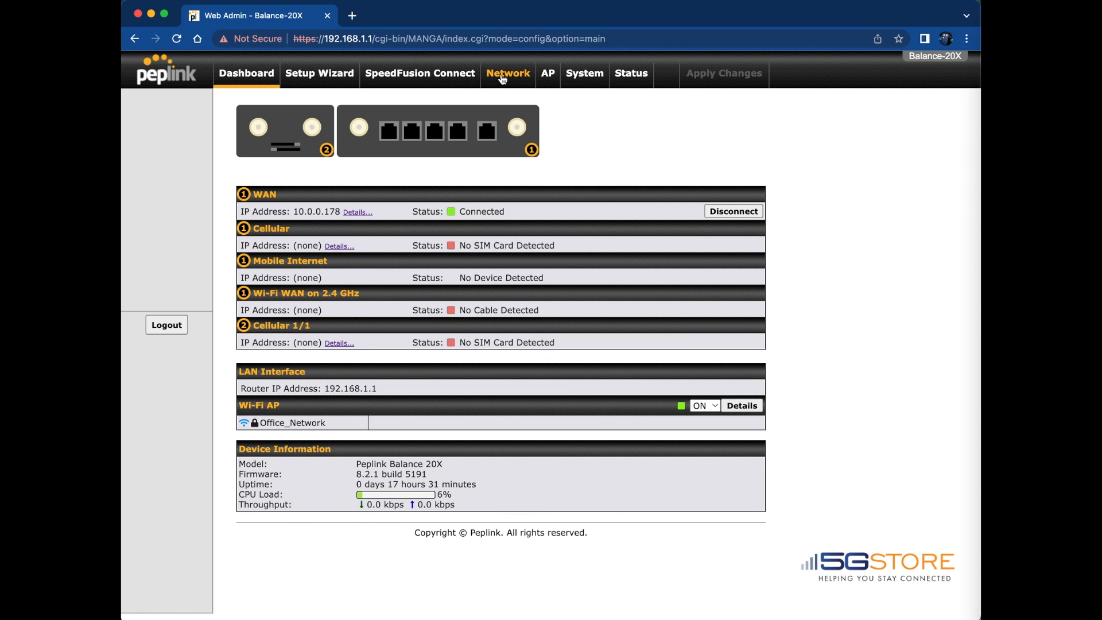
# Step: Go to Network > Service Passthrough to reach the passthrough support settings
pyautogui.click(507, 74)
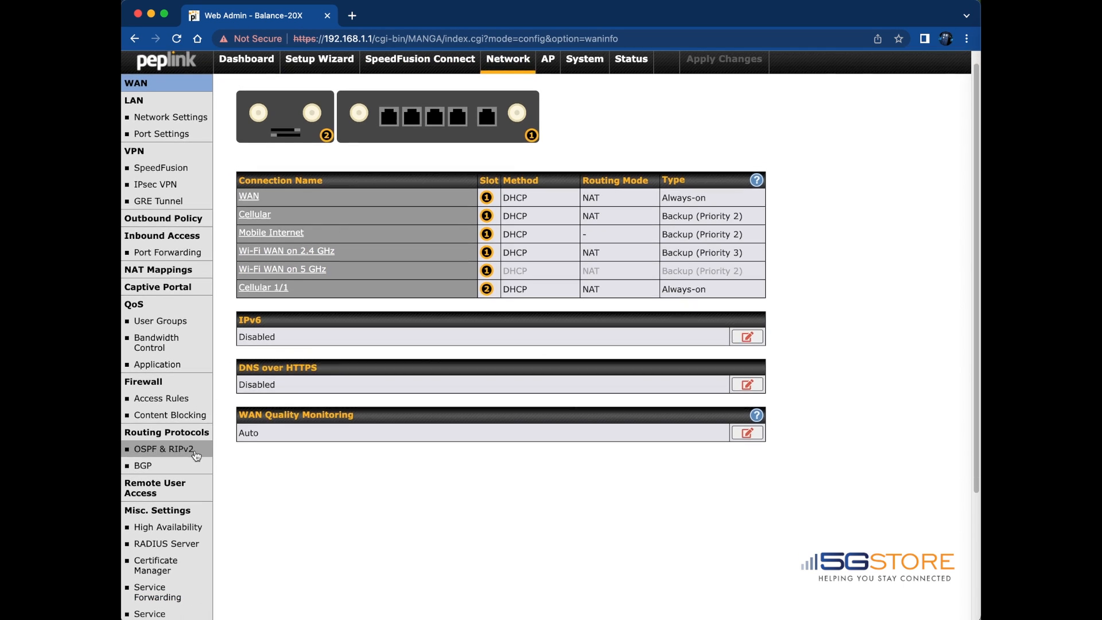
pyautogui.click(149, 612)
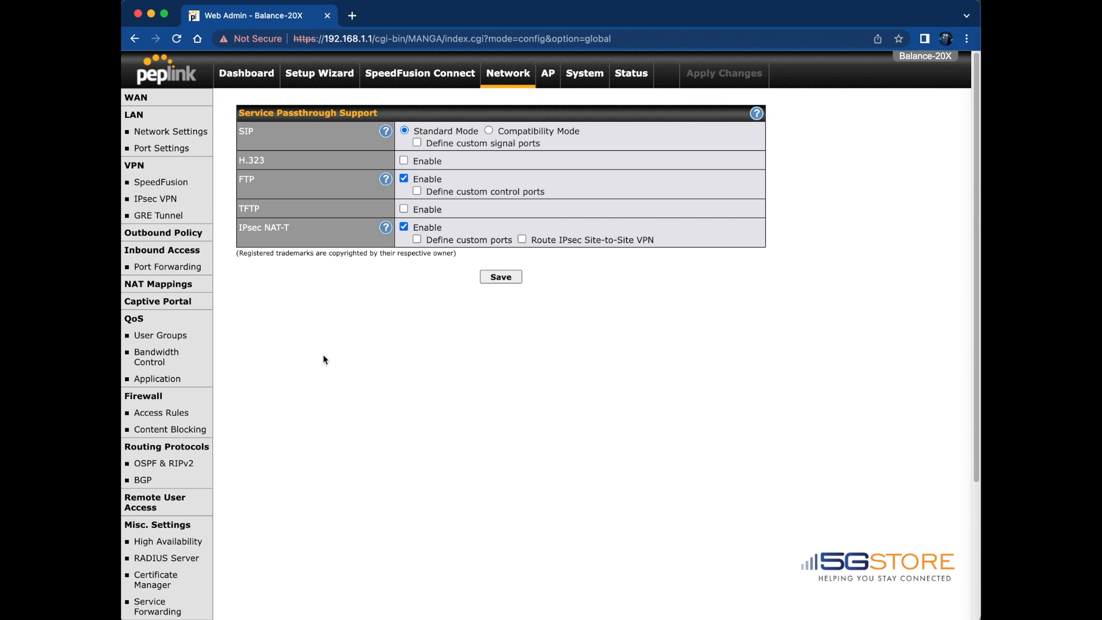
# Step: Set SIP passthrough to Compatibility Mode, save the settings and apply changes
pyautogui.click(488, 131)
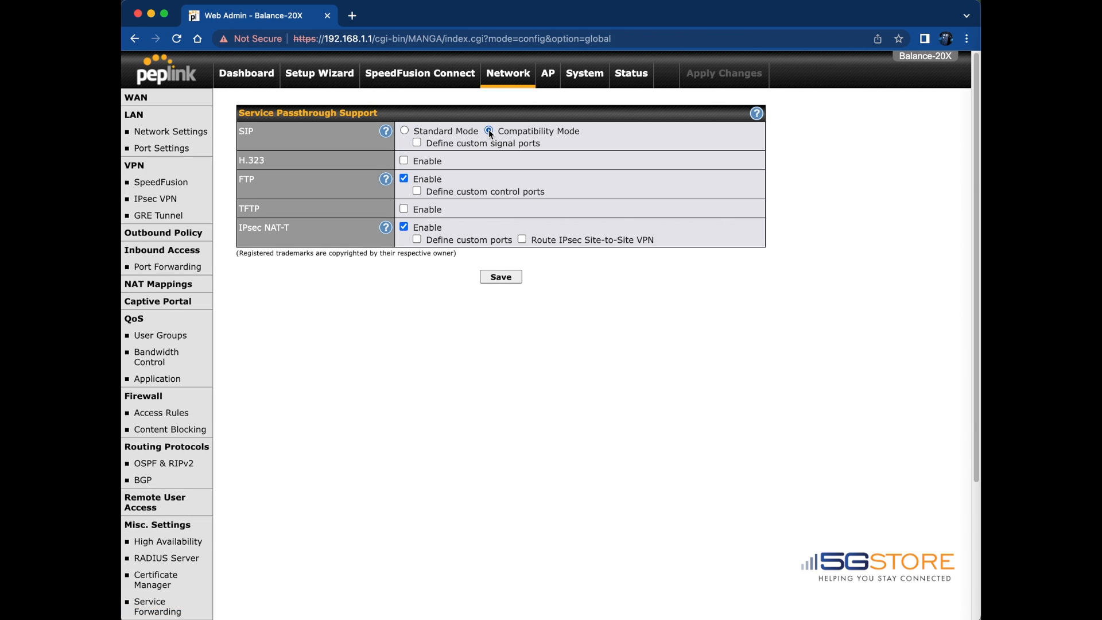
pyautogui.click(489, 130)
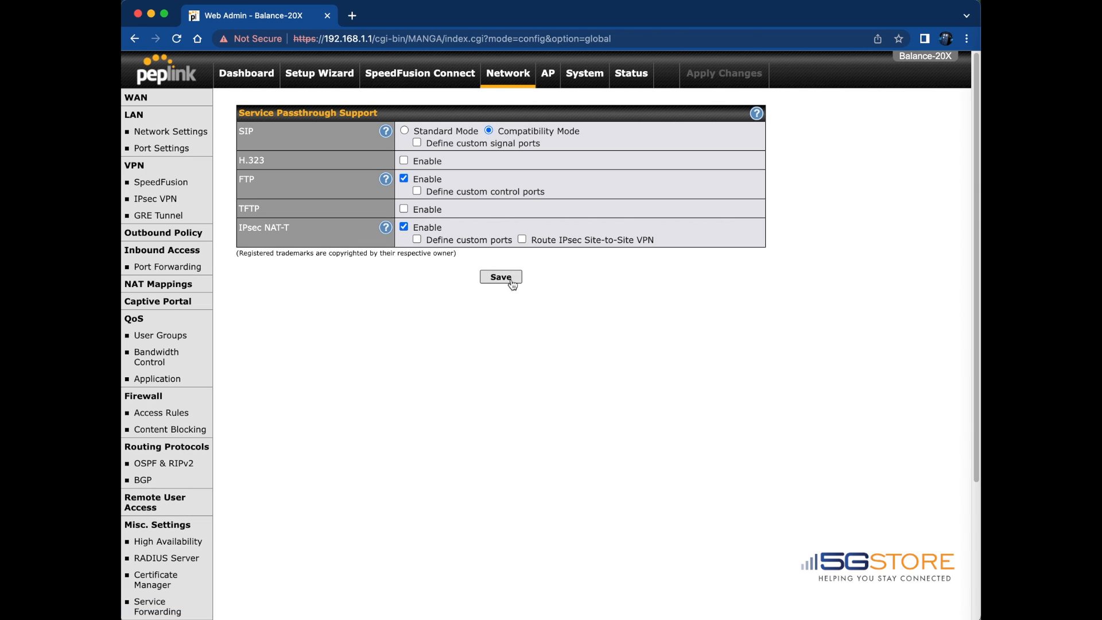
pyautogui.click(499, 277)
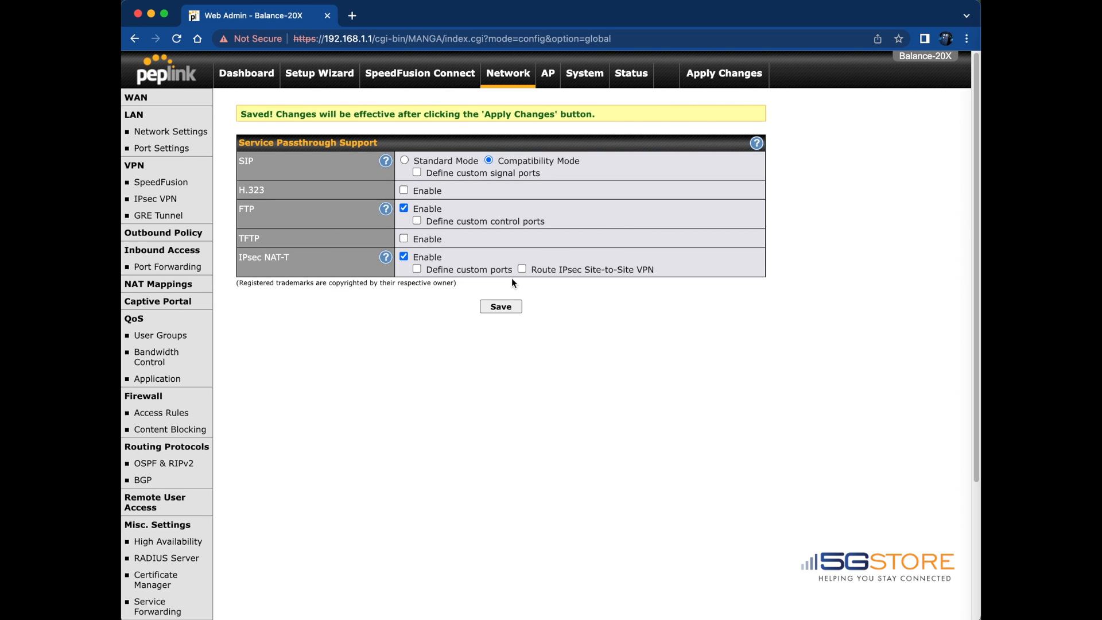
pyautogui.click(723, 73)
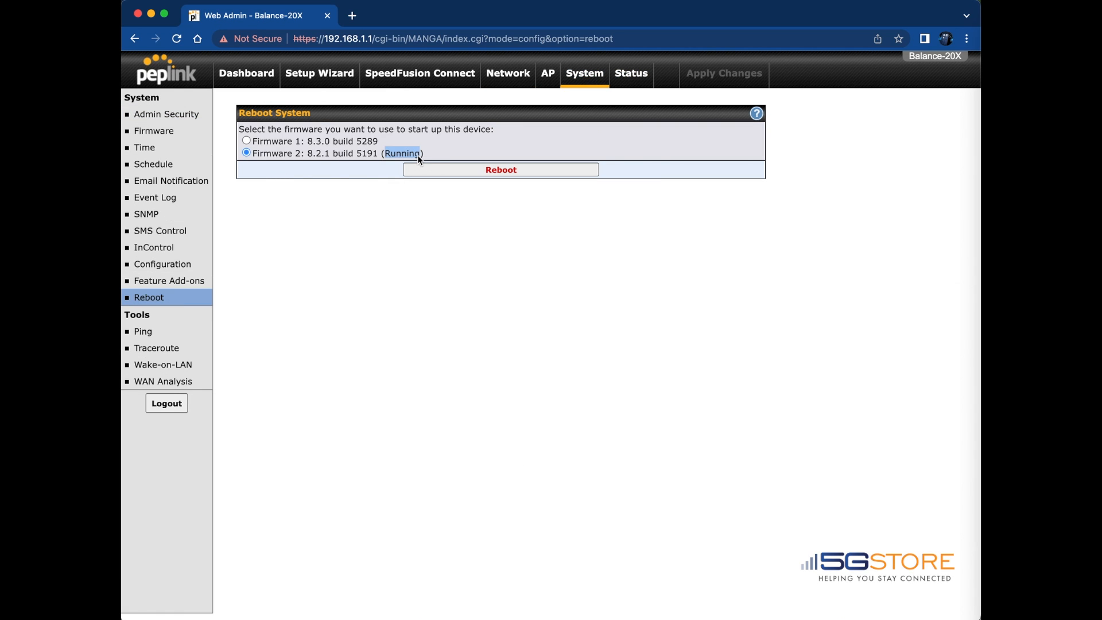
# Step: Reboot the router on Firmware 2 (8.2.1 build 5191), reaching the confirmation prompt
pyautogui.click(501, 170)
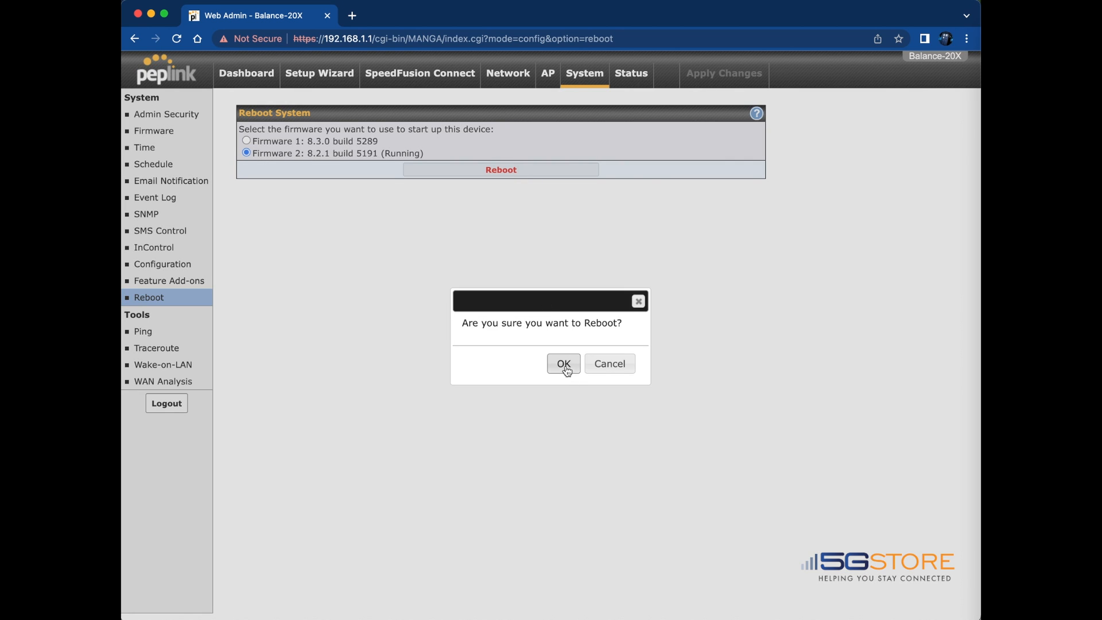